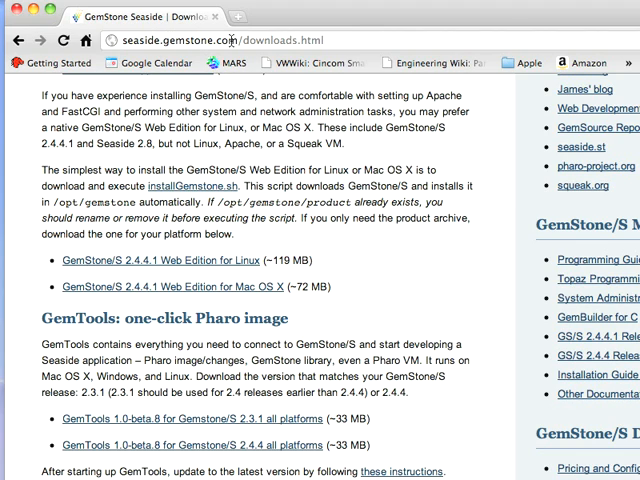
{"action": "mouse_move", "coordinate": [232, 190]}
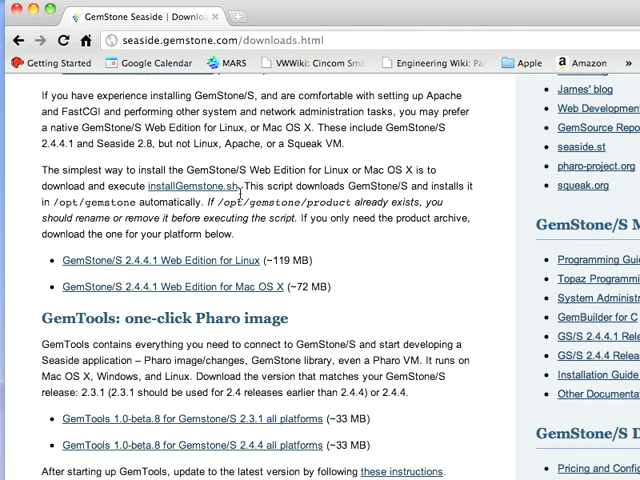
{"action": "mouse_move", "coordinate": [175, 187]}
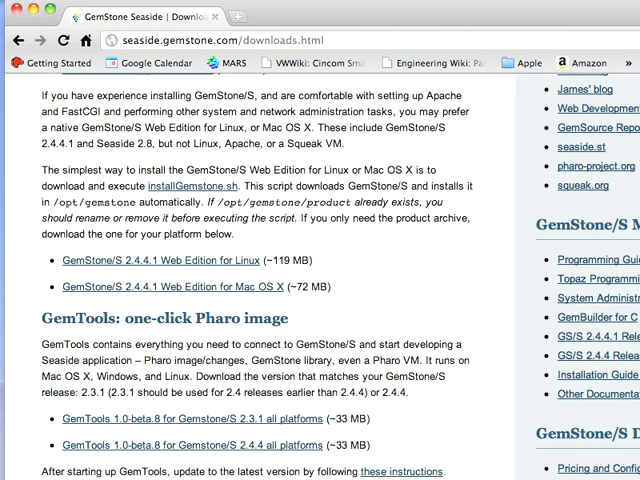
{"action": "mouse_move", "coordinate": [285, 446]}
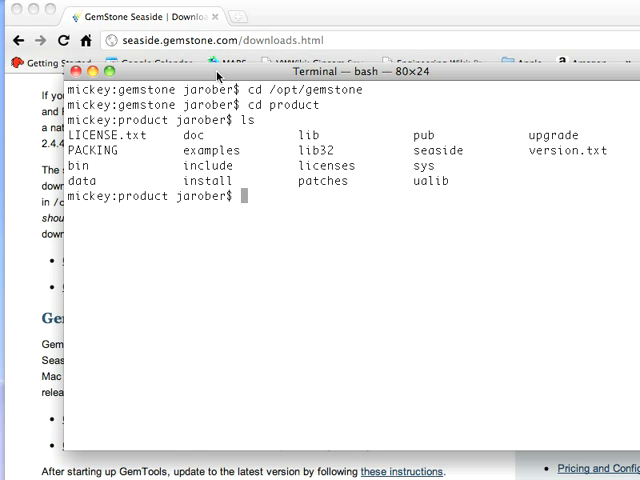
Step: Print the working directory and list the tools in the product's bin folder
{"action": "type", "text": "pwd"}
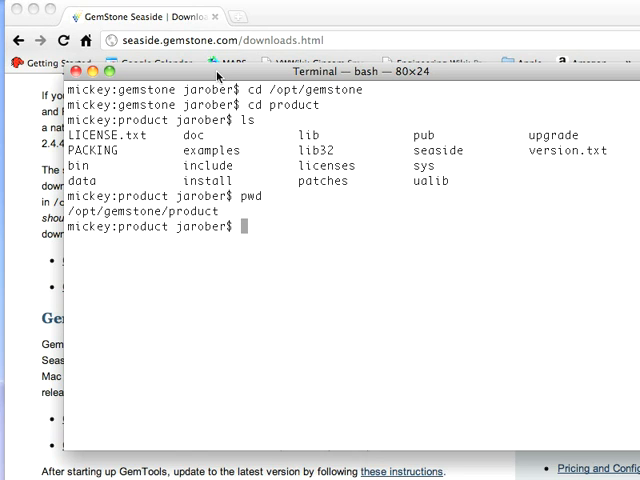
{"action": "type", "text": "ls bin"}
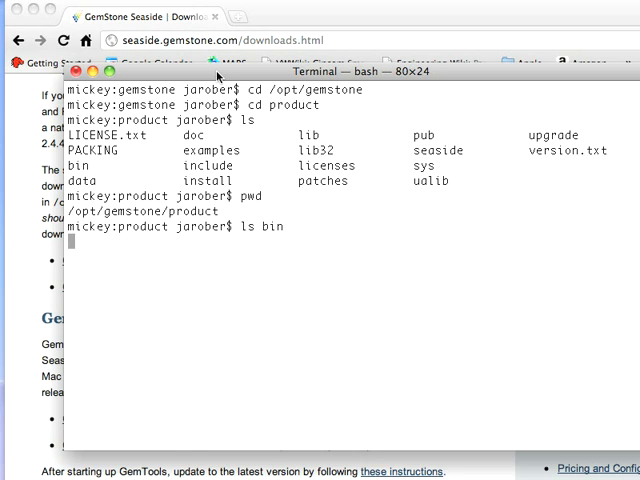
{"action": "key", "text": "Return"}
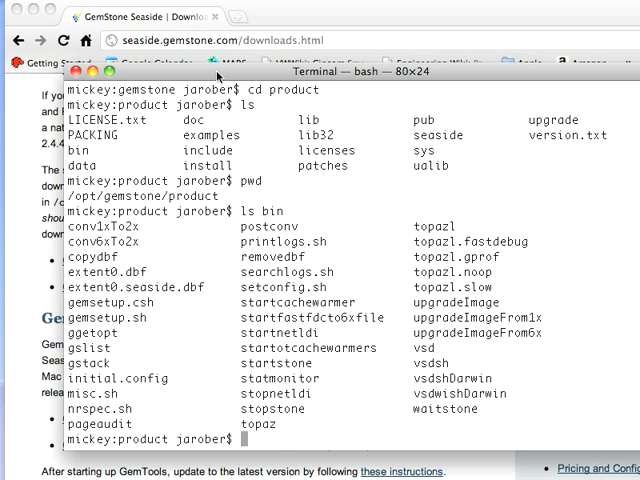
Step: Change to ~/Documents/gemstone and display the startgs.sh script with more
{"action": "type", "text": "cd"}
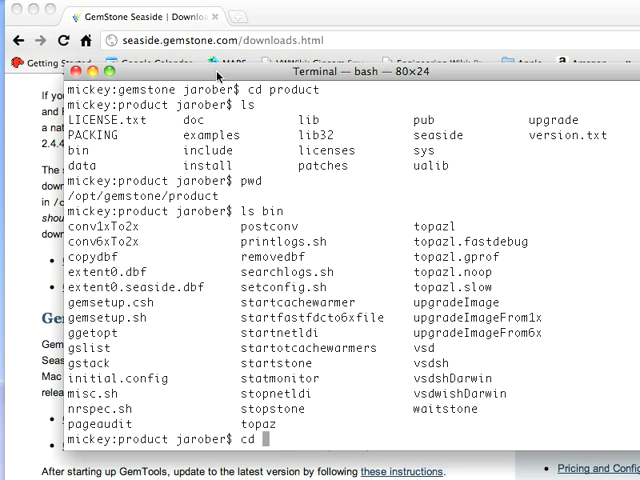
{"action": "type", "text": "~/Documents/ge"}
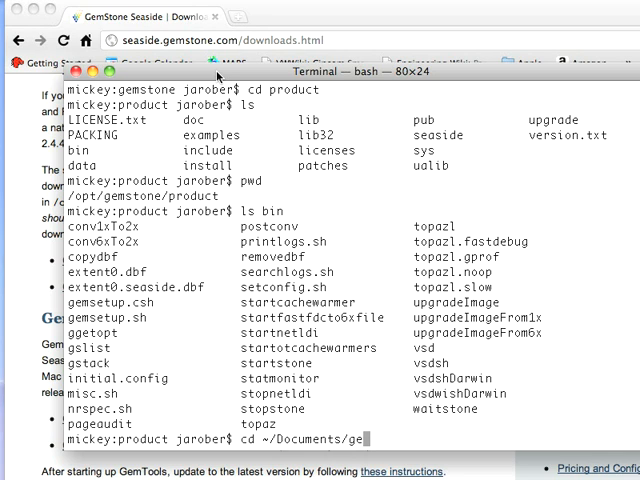
{"action": "type", "text": "more sta"}
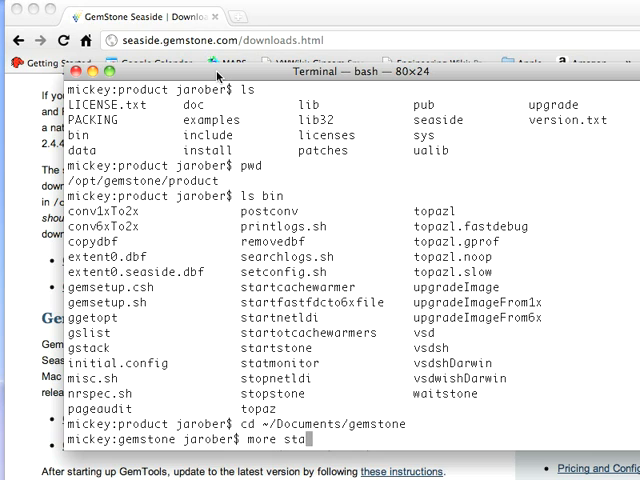
{"action": "type", "text": "gs"}
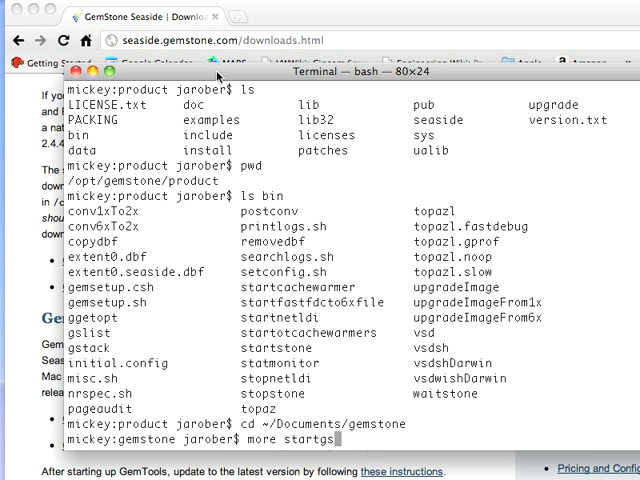
{"action": "key", "text": "Return"}
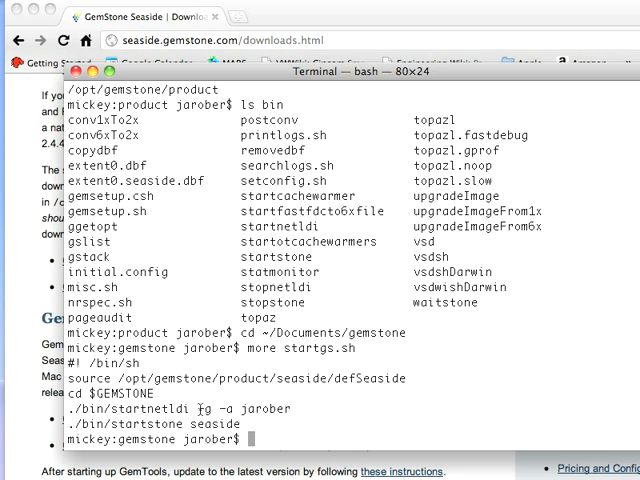
Step: Note the startnetldi line, then run ./startgs.sh to start netldi and the seaside stone
{"action": "double_click", "coordinate": [258, 401]}
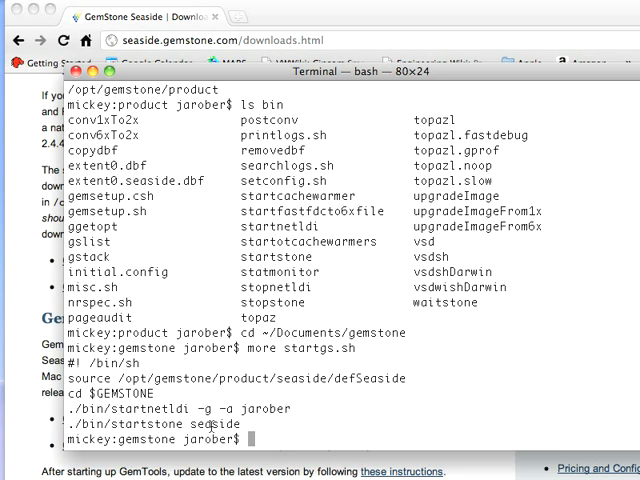
{"action": "type", "text": "./startgs.sh"}
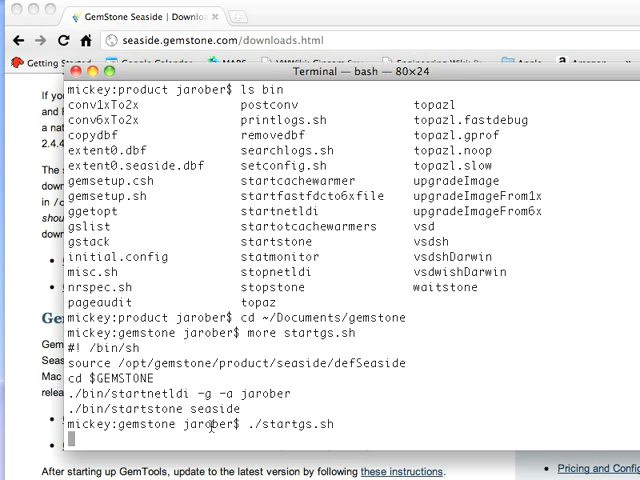
{"action": "key", "text": "Return"}
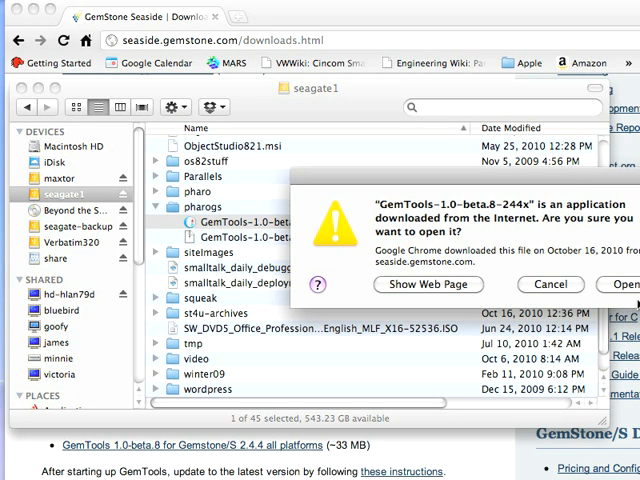
Step: Confirm opening the downloaded GemTools-1.0-beta.8-244x app in the security warning
{"action": "left_click", "coordinate": [635, 283]}
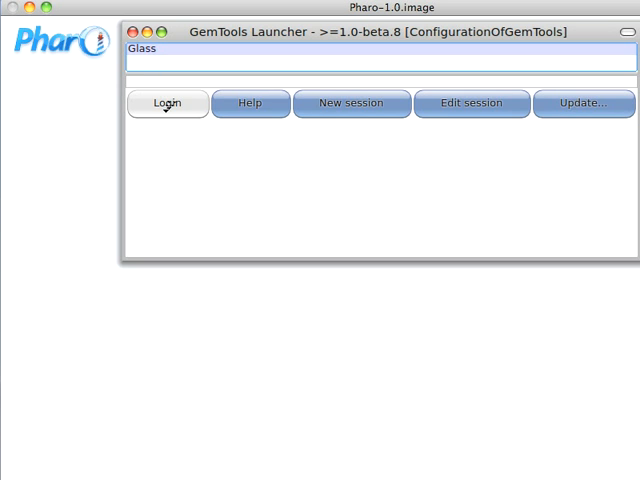
{"action": "left_click", "coordinate": [173, 104]}
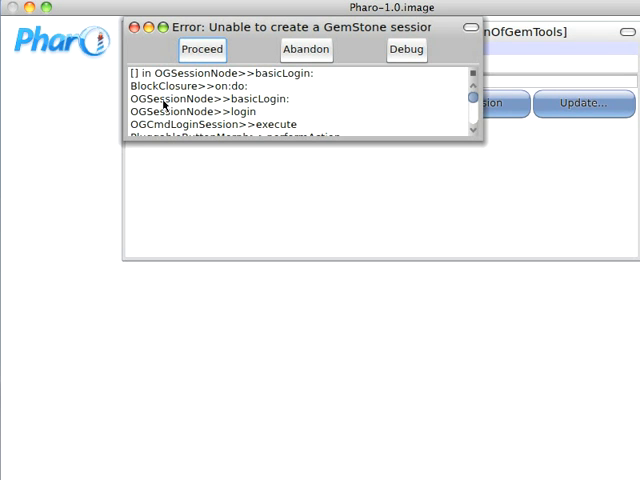
{"action": "left_click", "coordinate": [222, 74]}
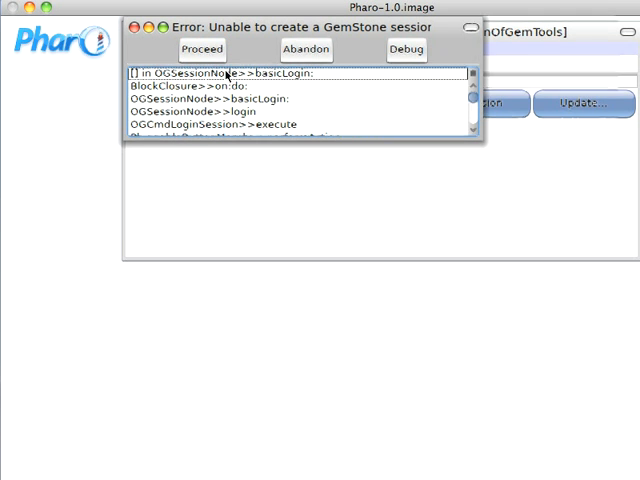
{"action": "left_click", "coordinate": [406, 50]}
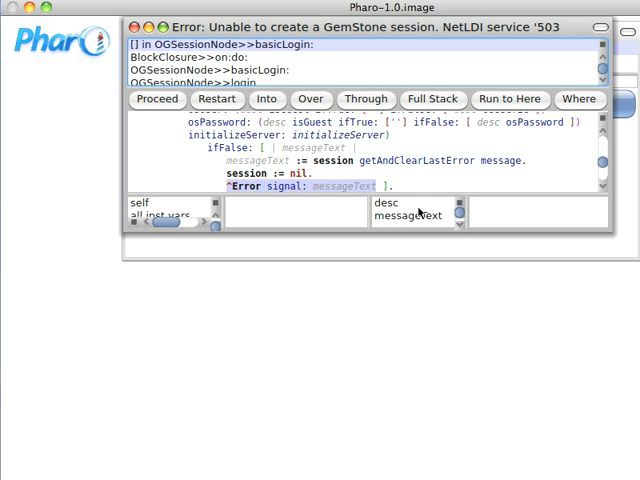
{"action": "left_click", "coordinate": [410, 216]}
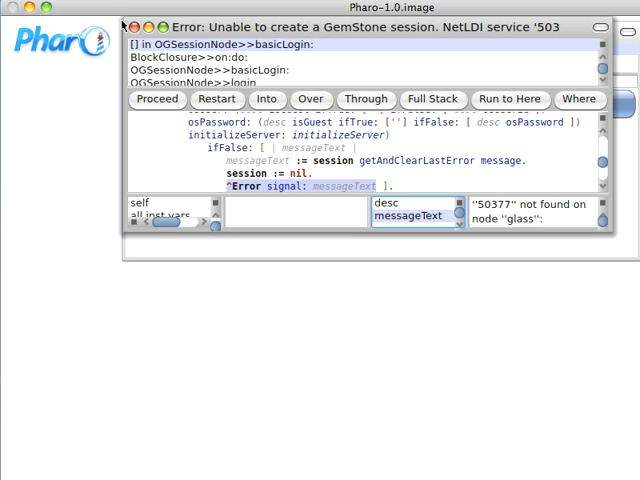
{"action": "left_click", "coordinate": [133, 27]}
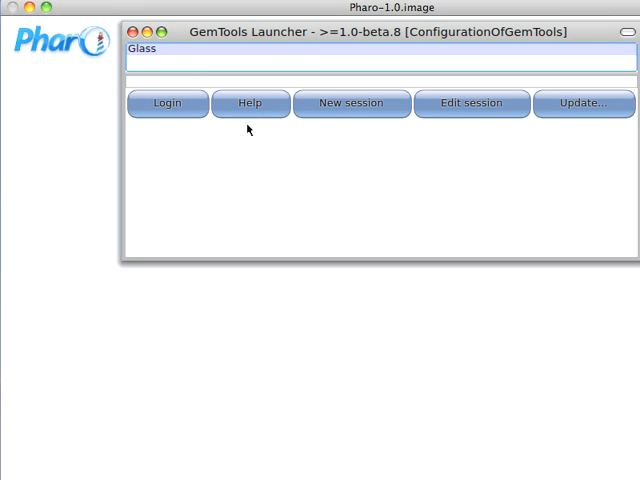
Step: Edit the Glass session, replacing stoneHost 'glass' with 'localhost', and save
{"action": "left_click", "coordinate": [470, 103]}
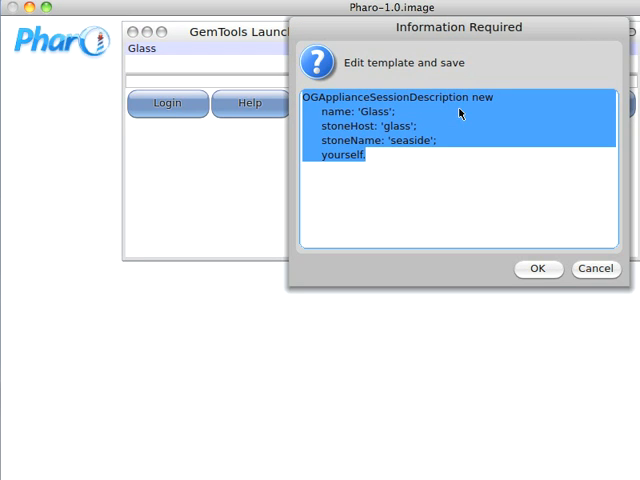
{"action": "double_click", "coordinate": [397, 125]}
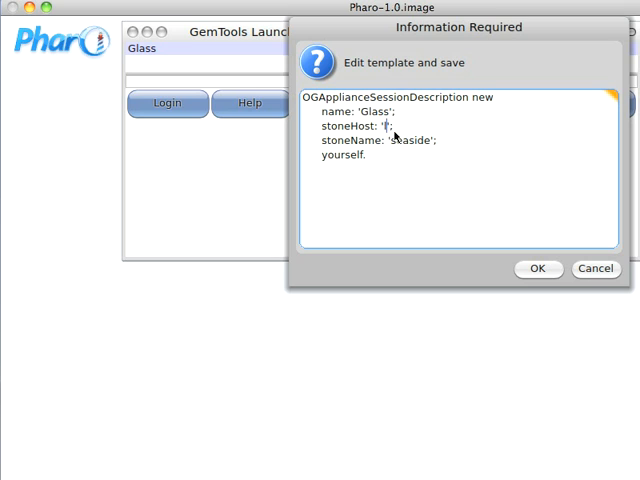
{"action": "type", "text": "localhost"}
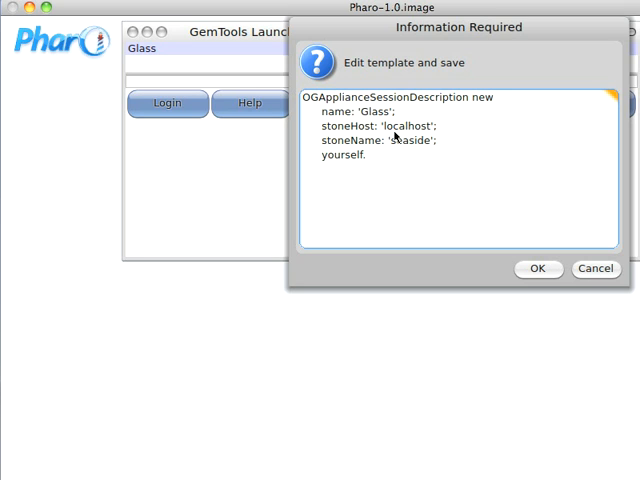
{"action": "left_click", "coordinate": [540, 268]}
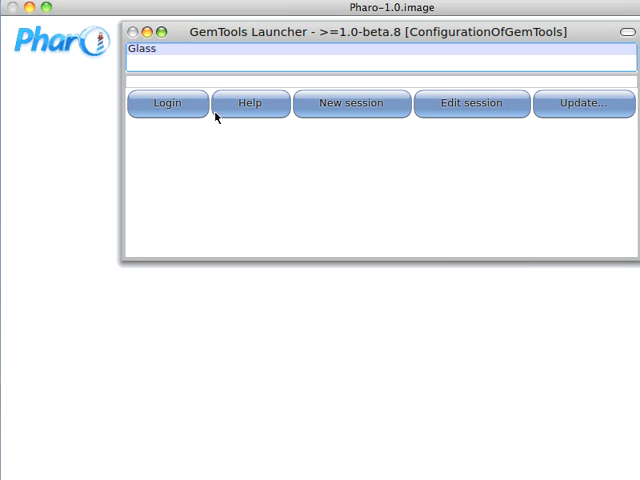
Step: Log in to the Glass session, giving 'James Ro' as the author name
{"action": "left_click", "coordinate": [174, 104]}
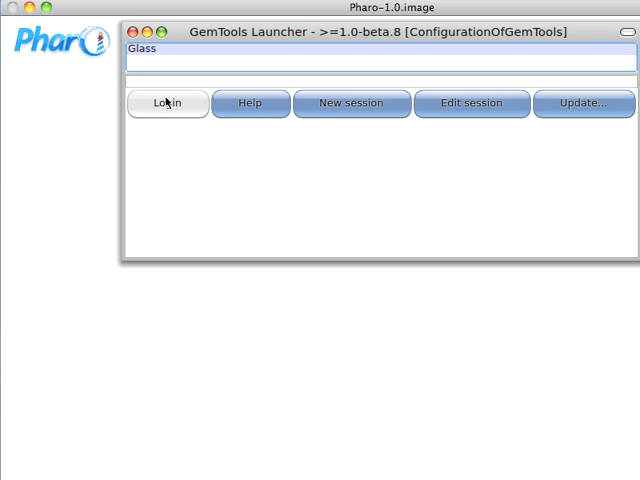
{"action": "left_click", "coordinate": [167, 103]}
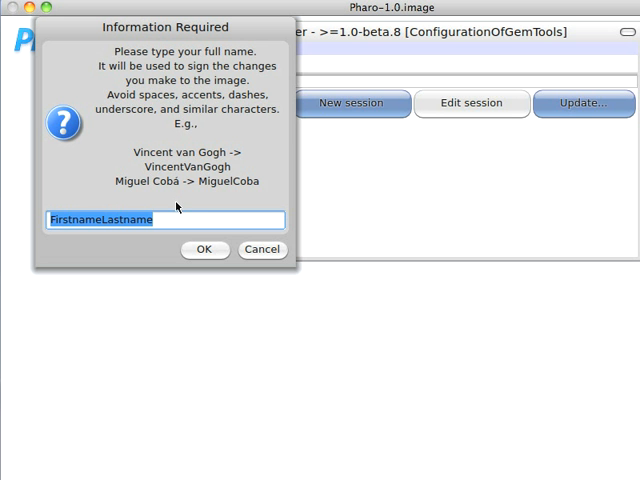
{"action": "type", "text": "James Ro"}
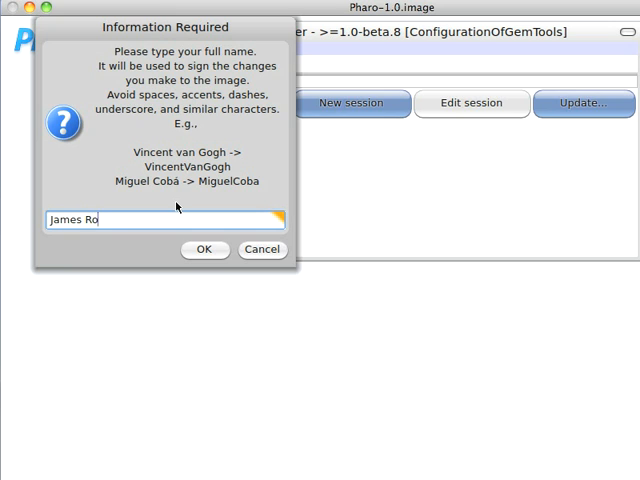
{"action": "left_click", "coordinate": [204, 249]}
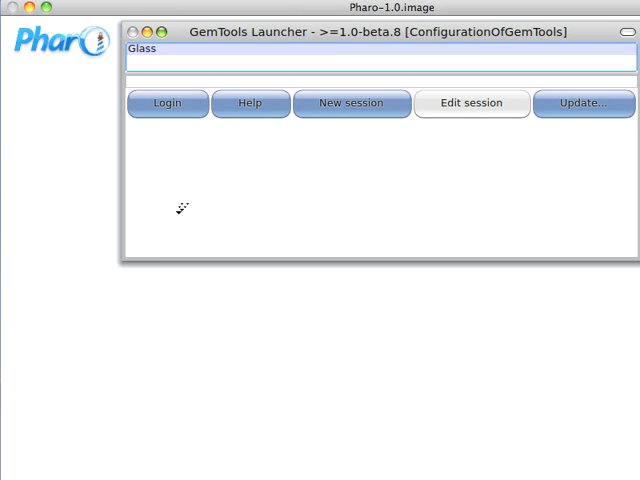
{"action": "mouse_move", "coordinate": [199, 192]}
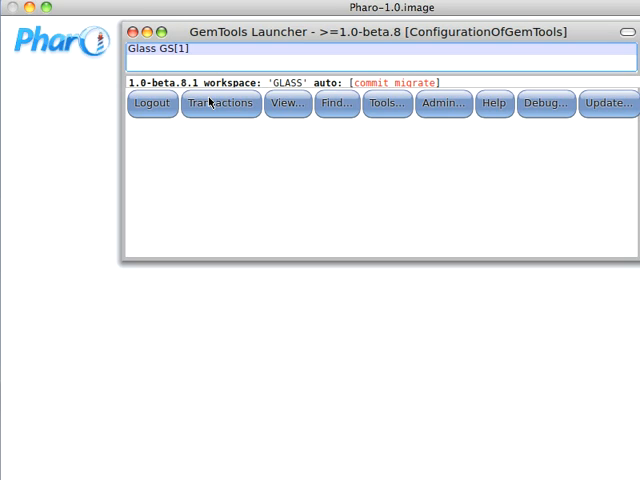
{"action": "mouse_move", "coordinate": [209, 104]}
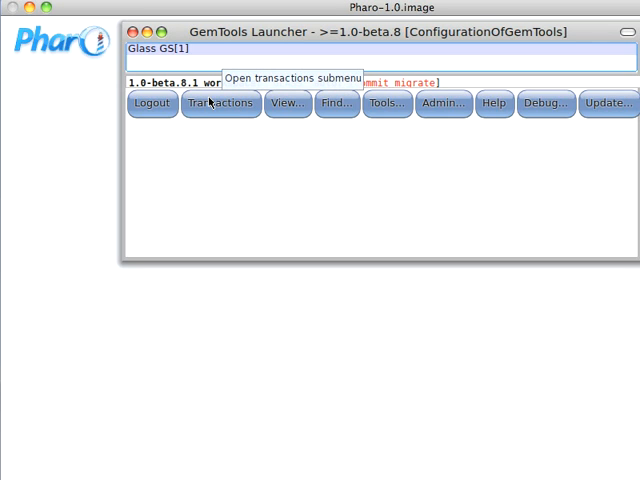